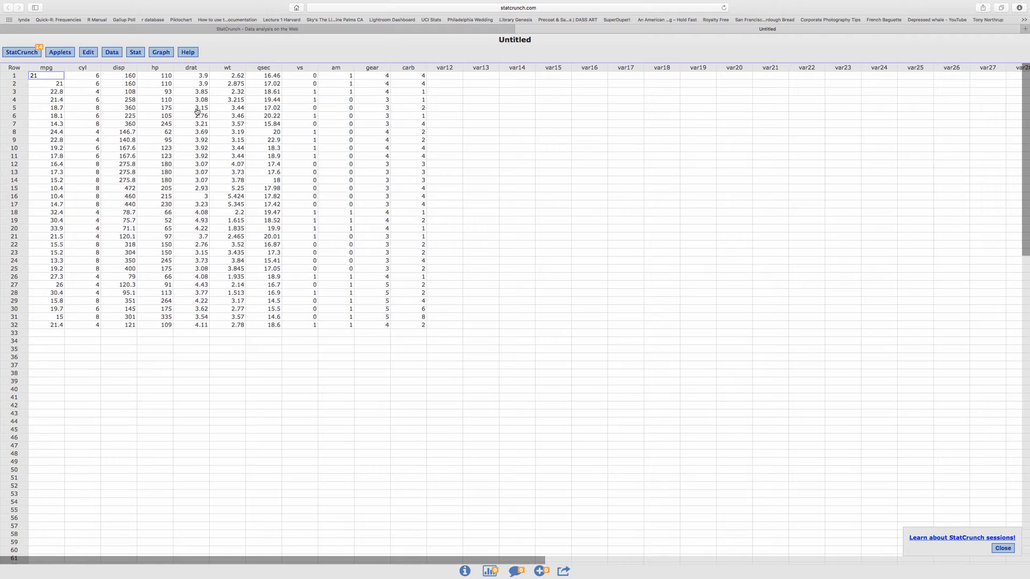
mouse_move(169, 62)
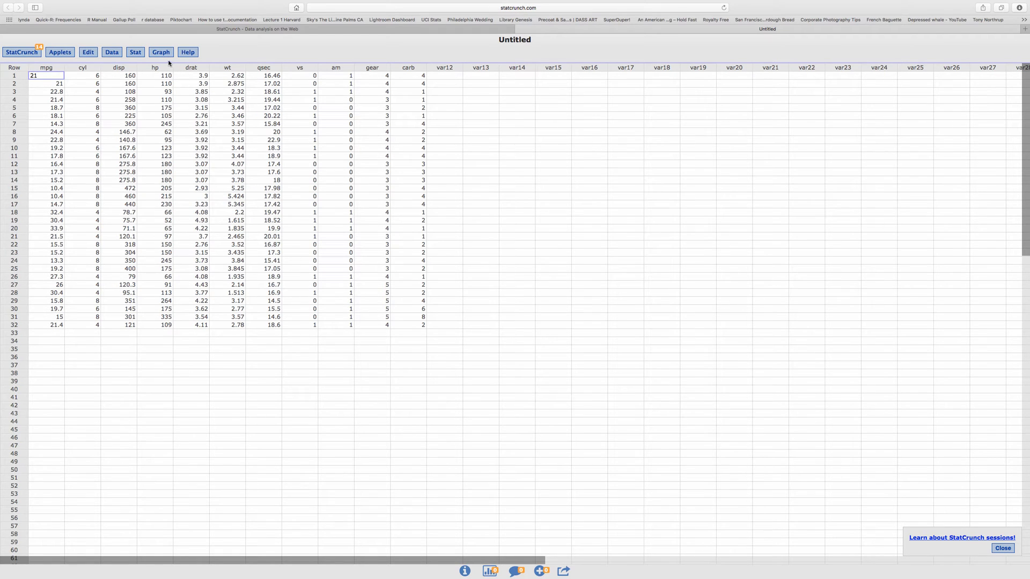
mouse_move(53, 70)
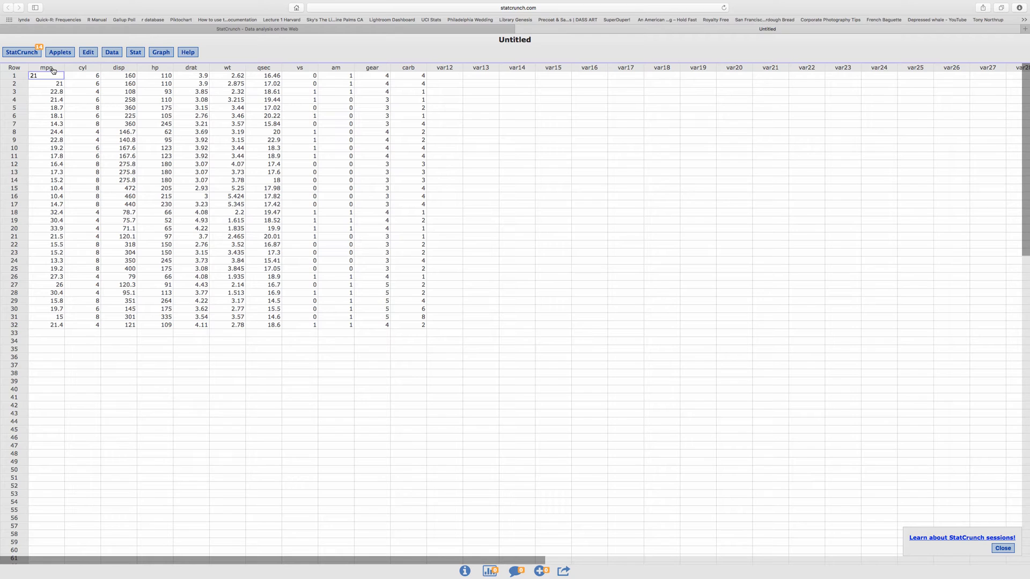
mouse_move(120, 70)
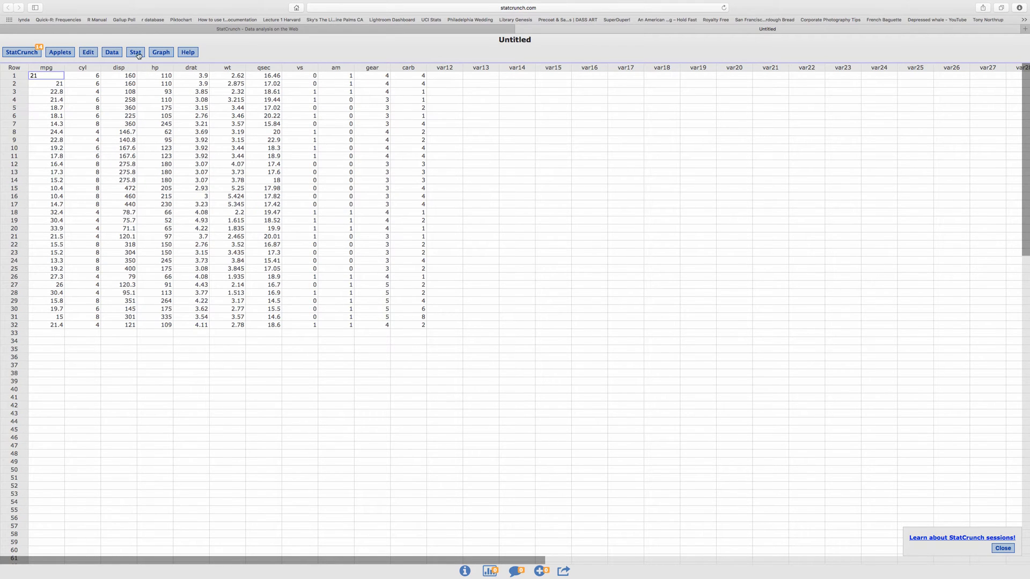
- Start a Simple Linear Regression from the Stat > Regression menu
left_click(135, 52)
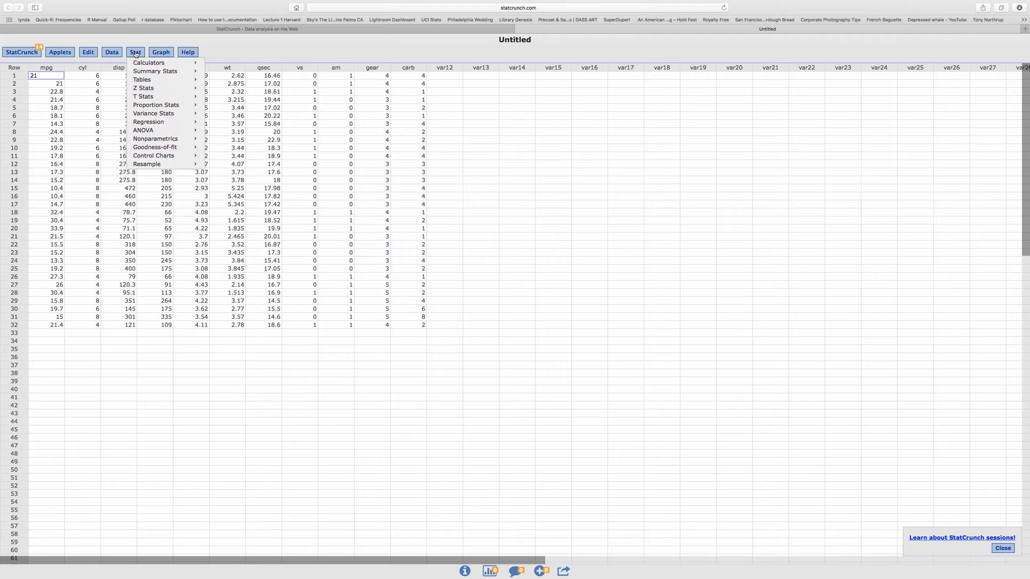
mouse_move(148, 121)
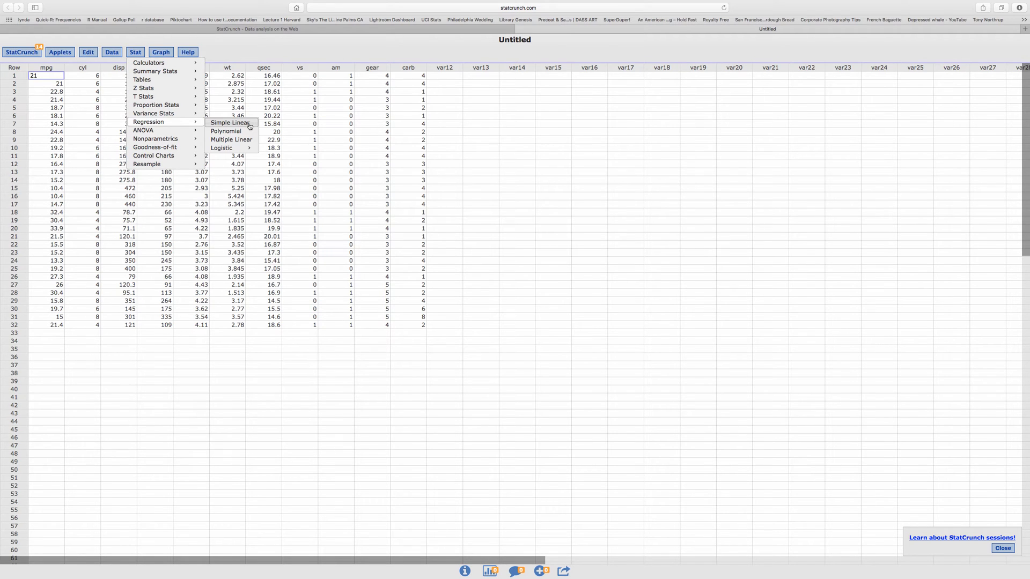
left_click(230, 122)
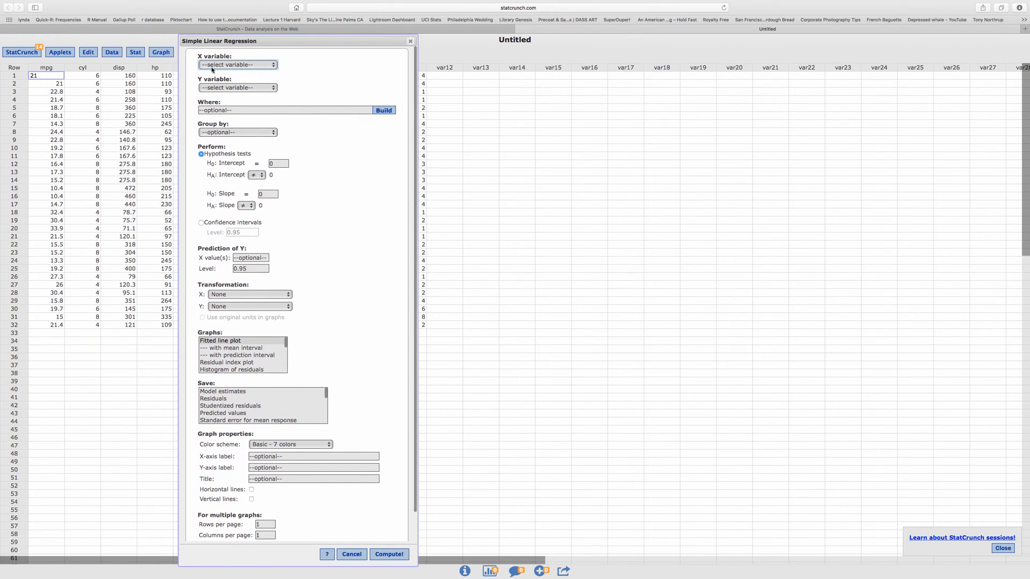
- Choose hp as the X (predictor) variable and mpg as the Y (response) variable
left_click(237, 65)
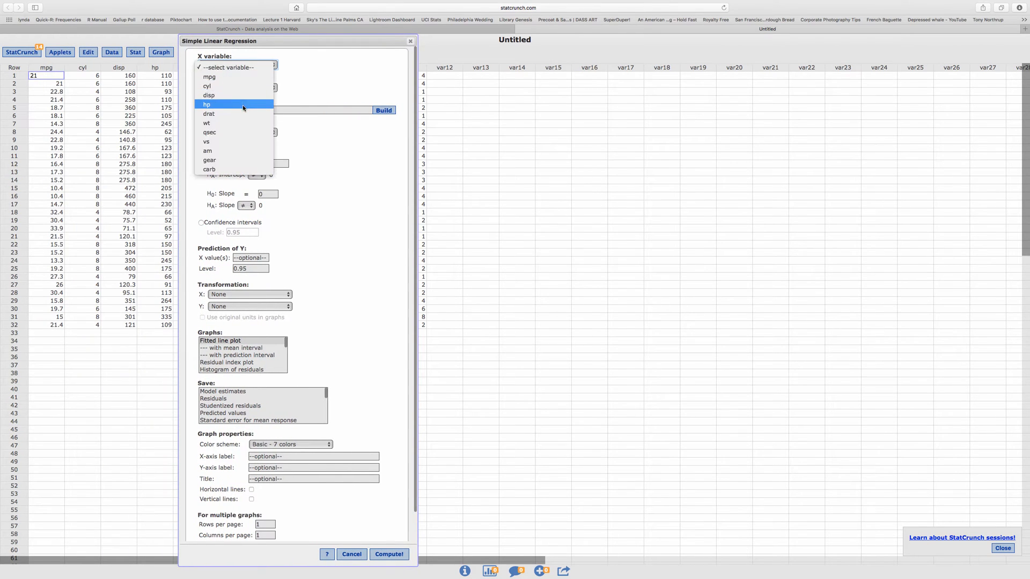
left_click(206, 104)
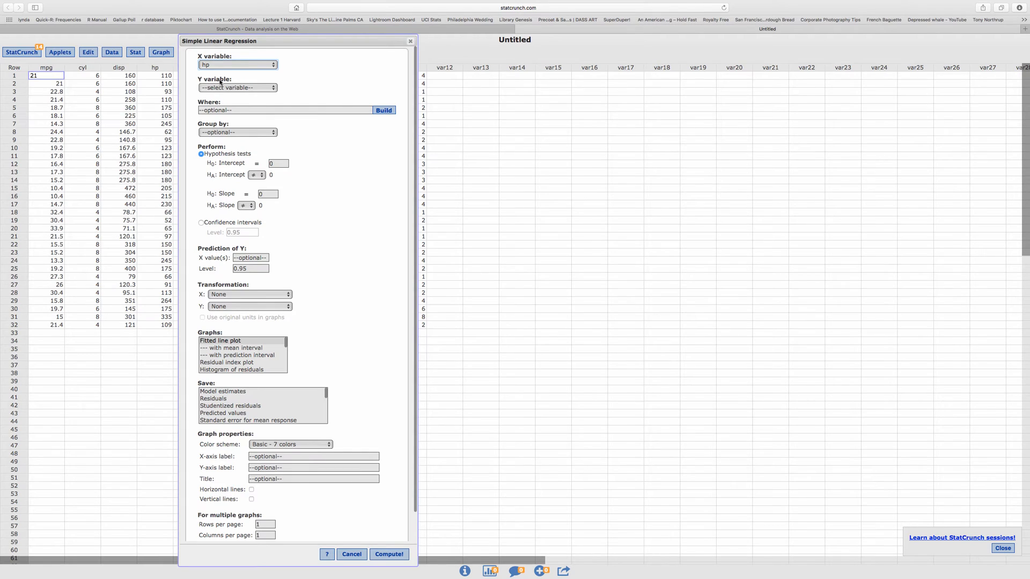
left_click(236, 87)
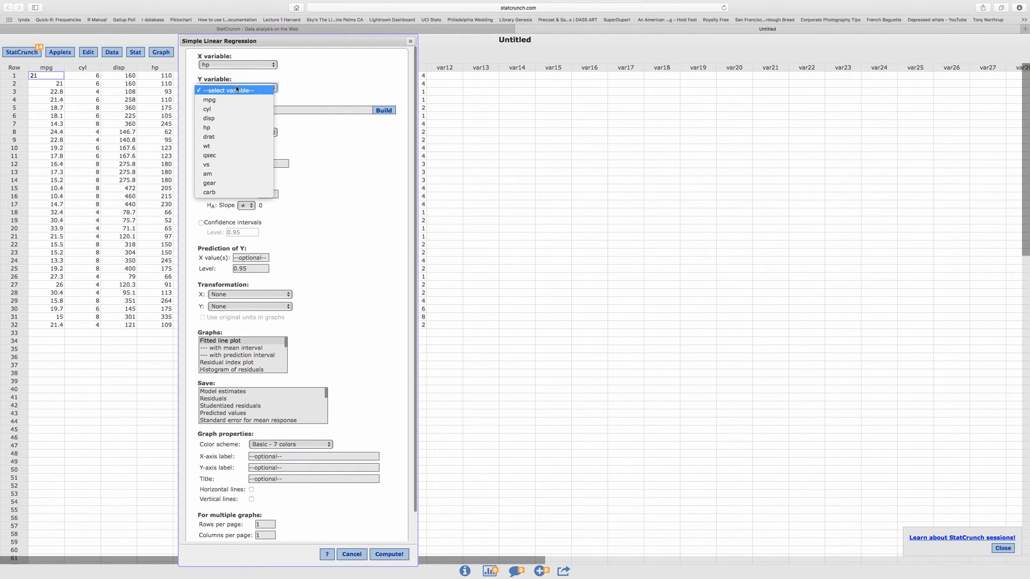
left_click(209, 99)
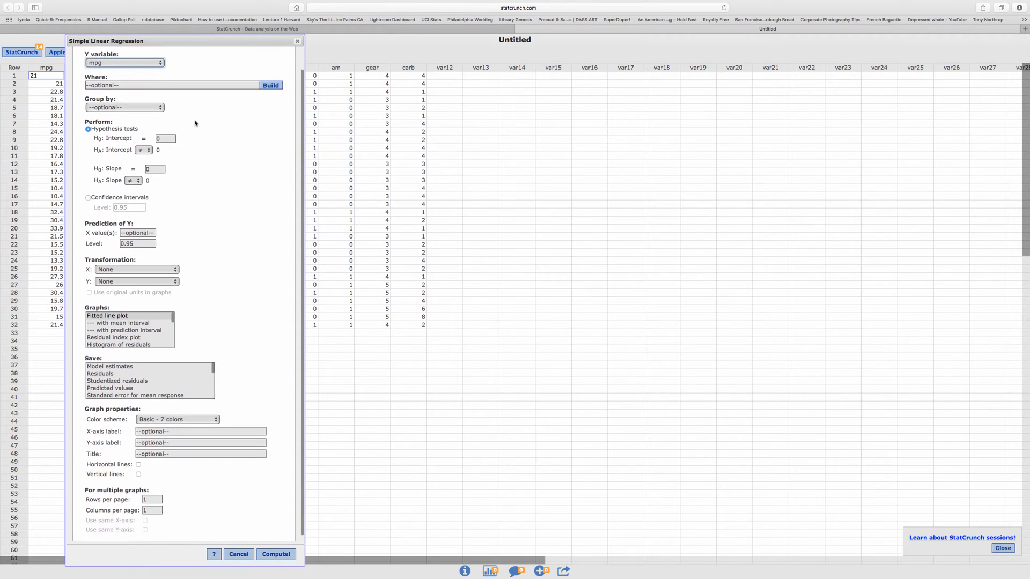
scroll("up", 3)
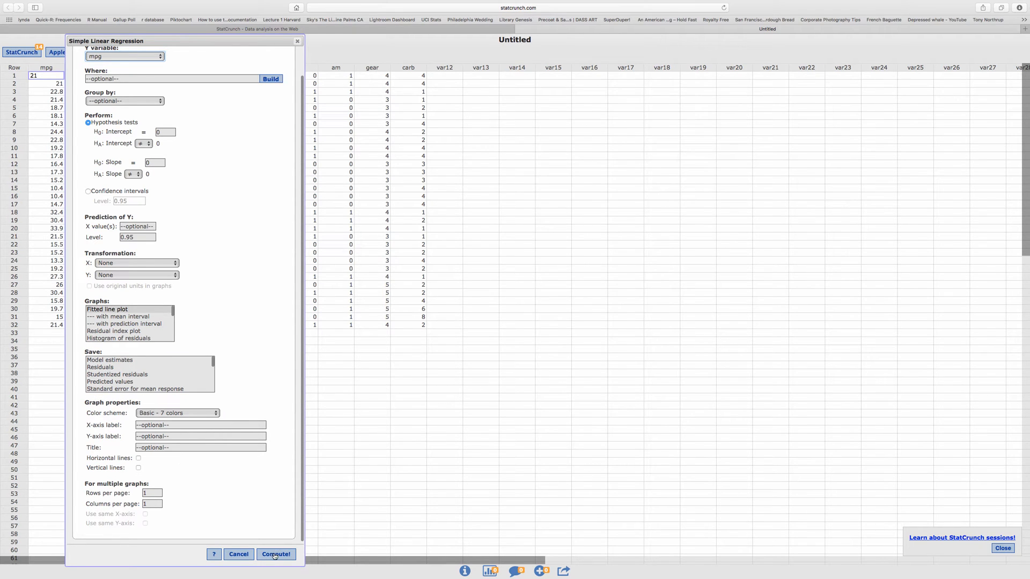
- Compute the regression and highlight the intercept 30.098861 and slope -0.068228278 in the results
left_click(276, 555)
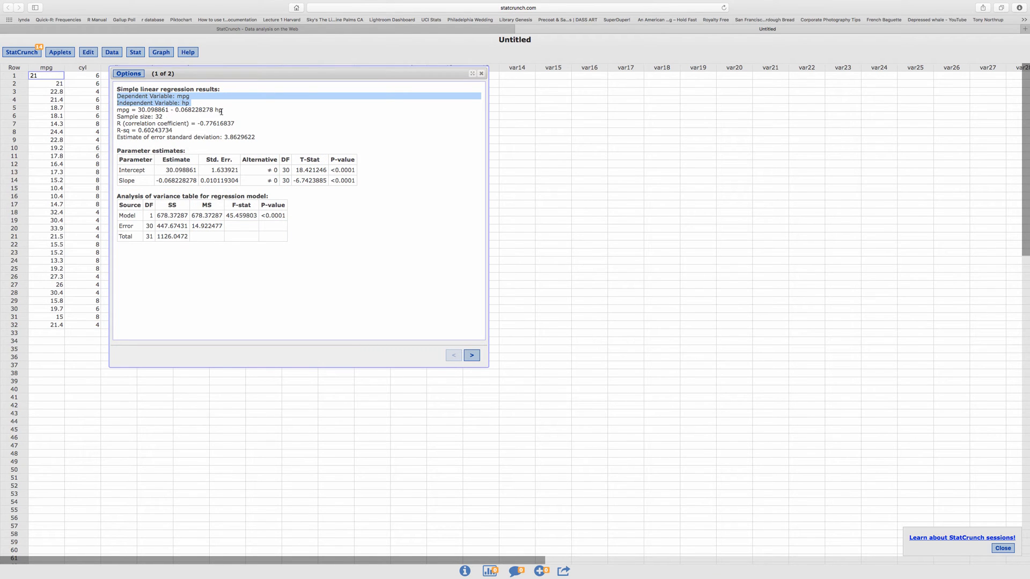
left_click(168, 110)
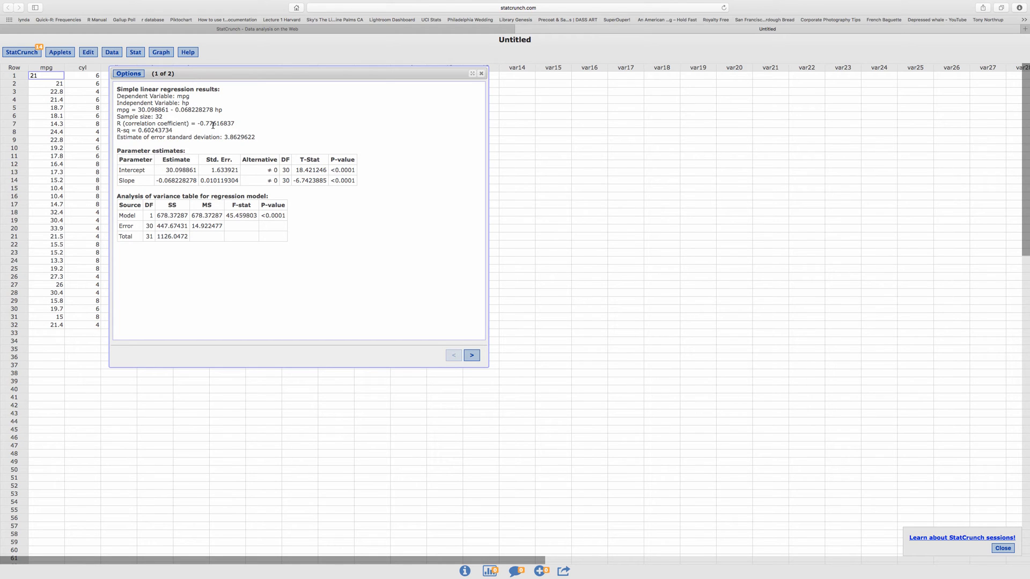
mouse_move(115, 131)
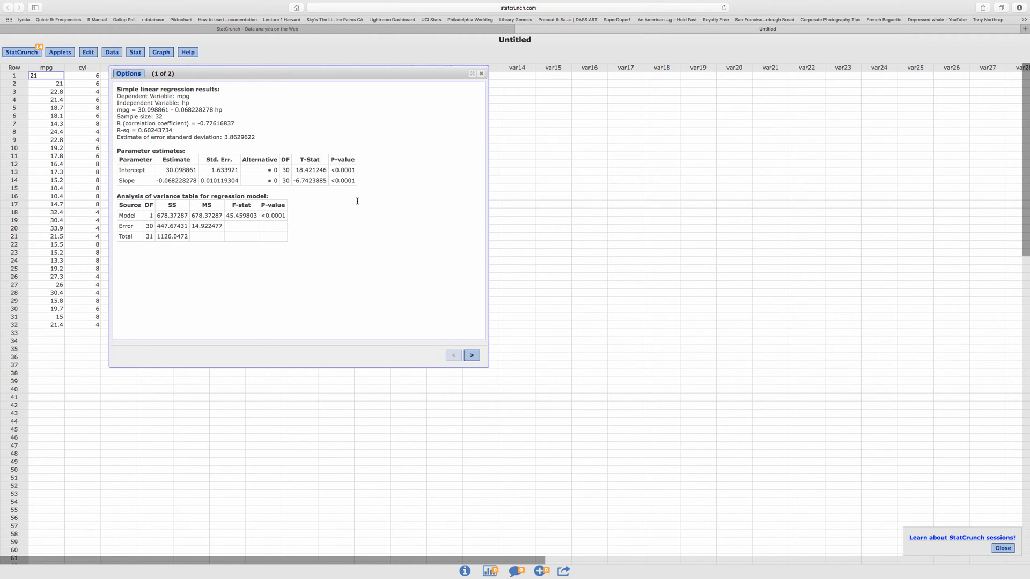
mouse_move(358, 183)
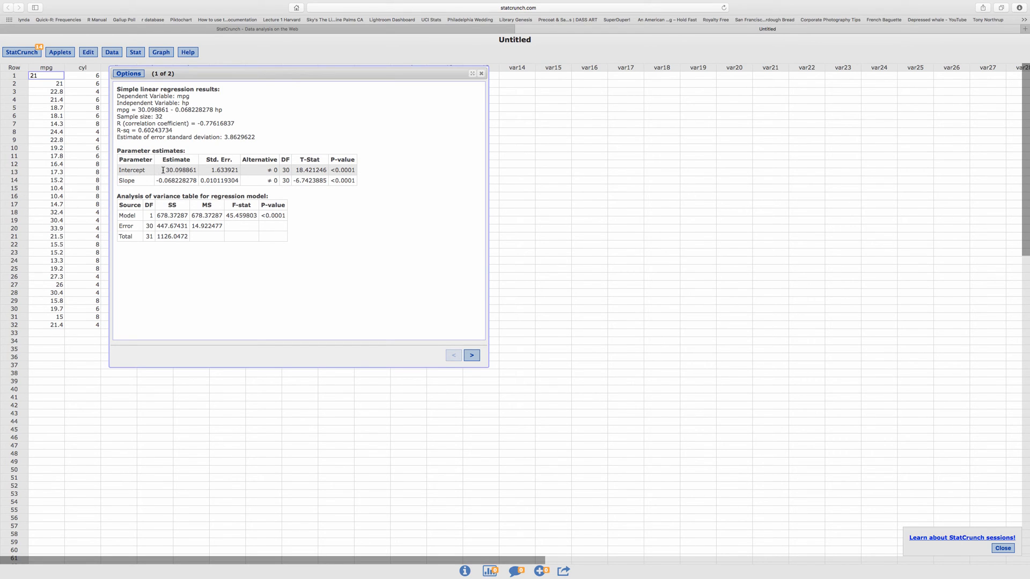
double_click(179, 171)
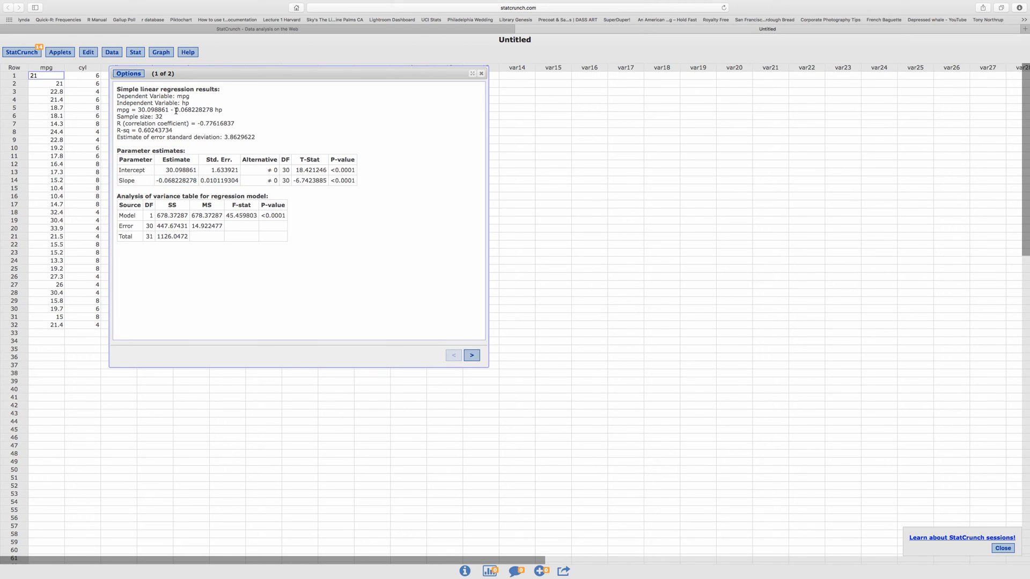
double_click(194, 110)
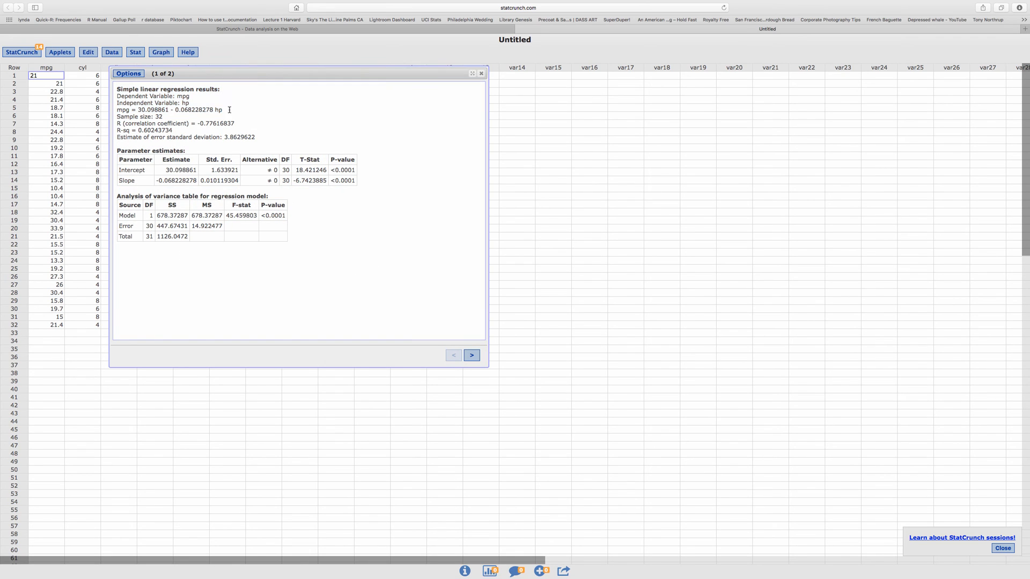
mouse_move(403, 253)
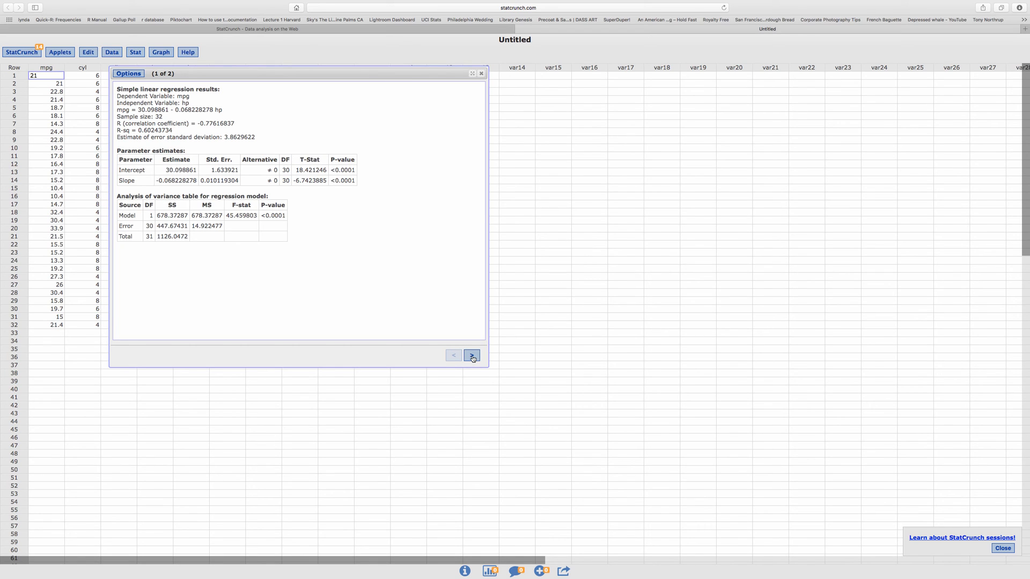
- Move to output page 2 of 2 showing the mpg-vs-hp scatter plot with fitted line
left_click(472, 355)
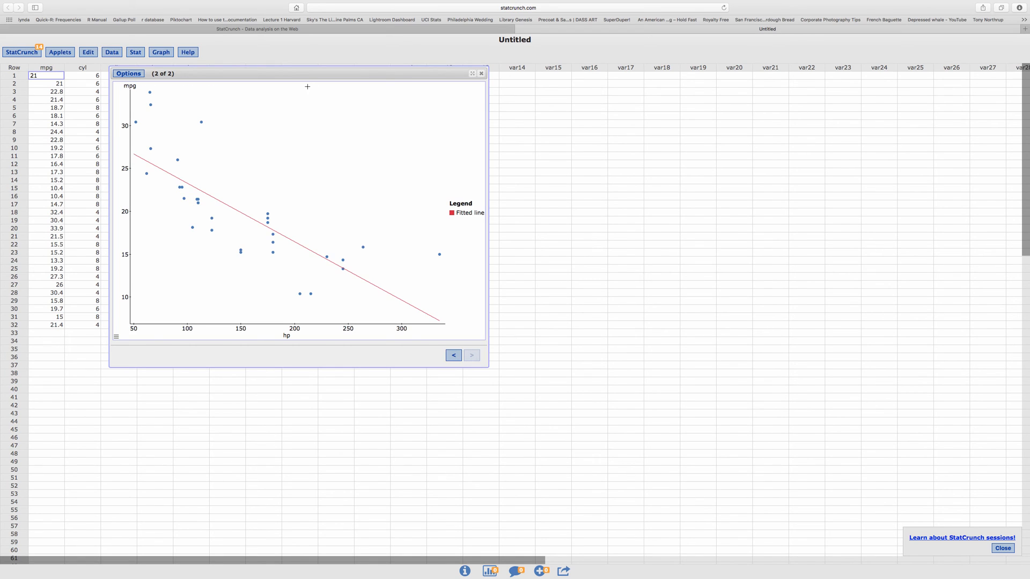
mouse_move(187, 162)
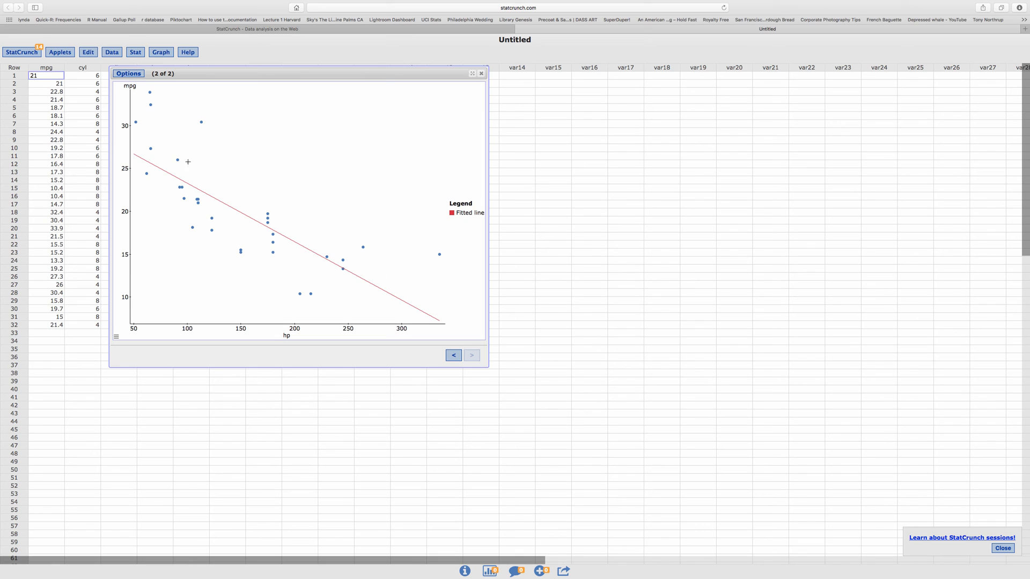
mouse_move(432, 316)
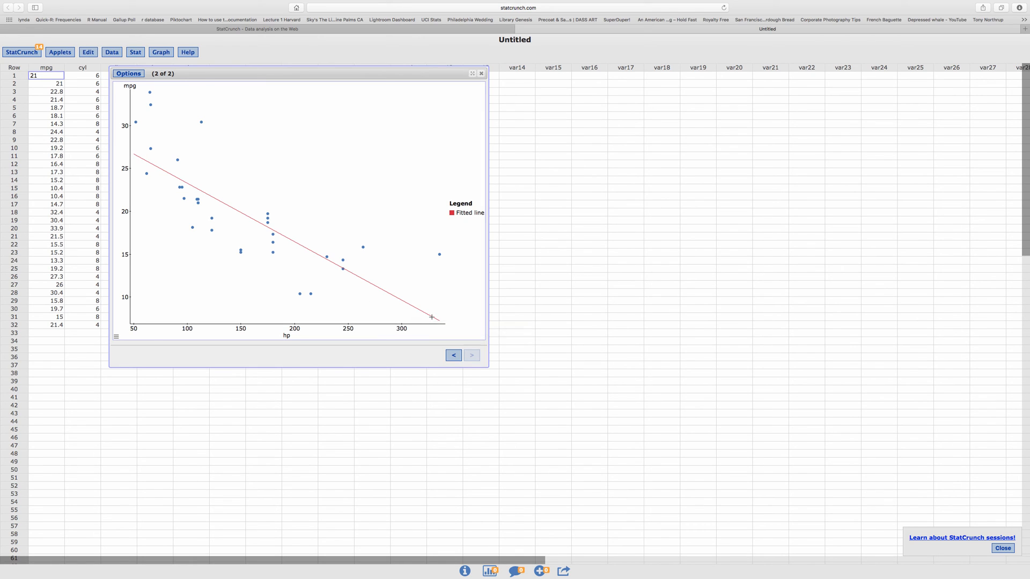
mouse_move(444, 307)
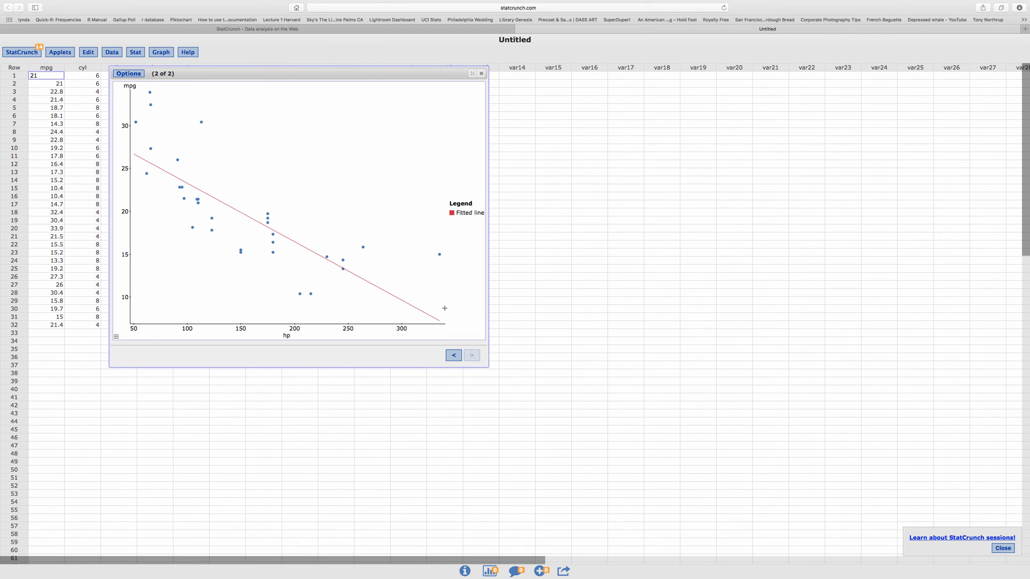
mouse_move(473, 328)
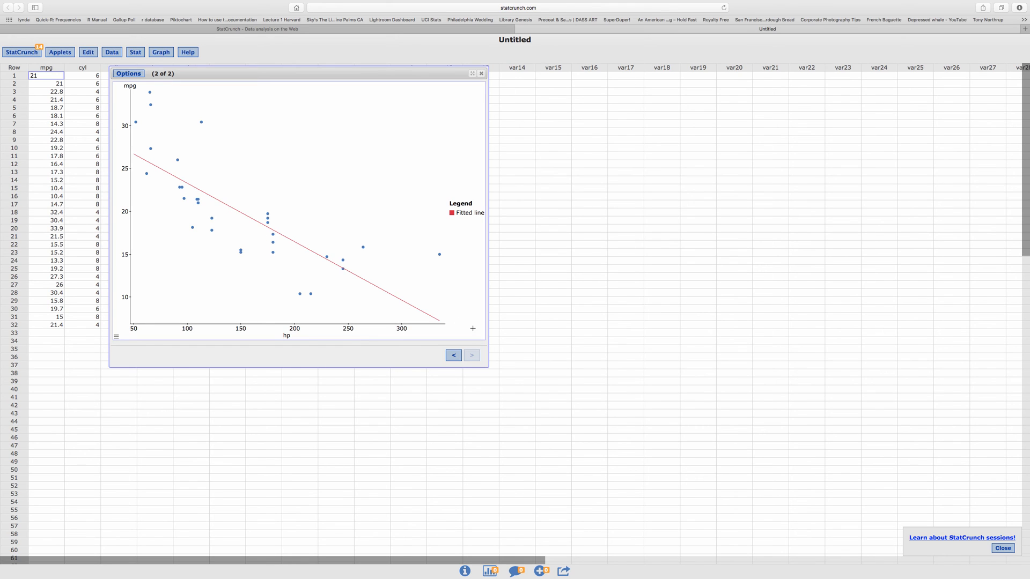
mouse_move(199, 121)
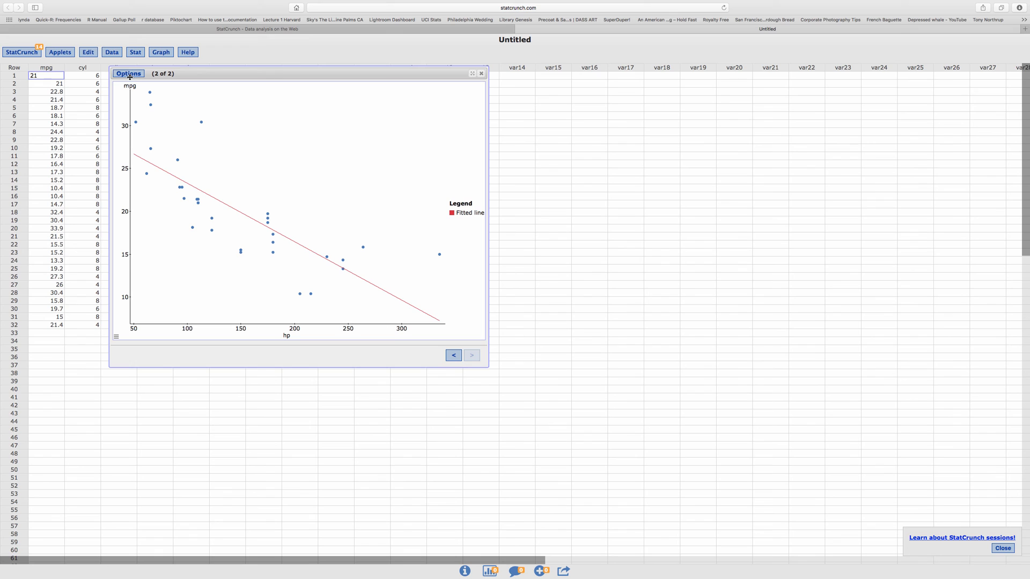
mouse_move(310, 256)
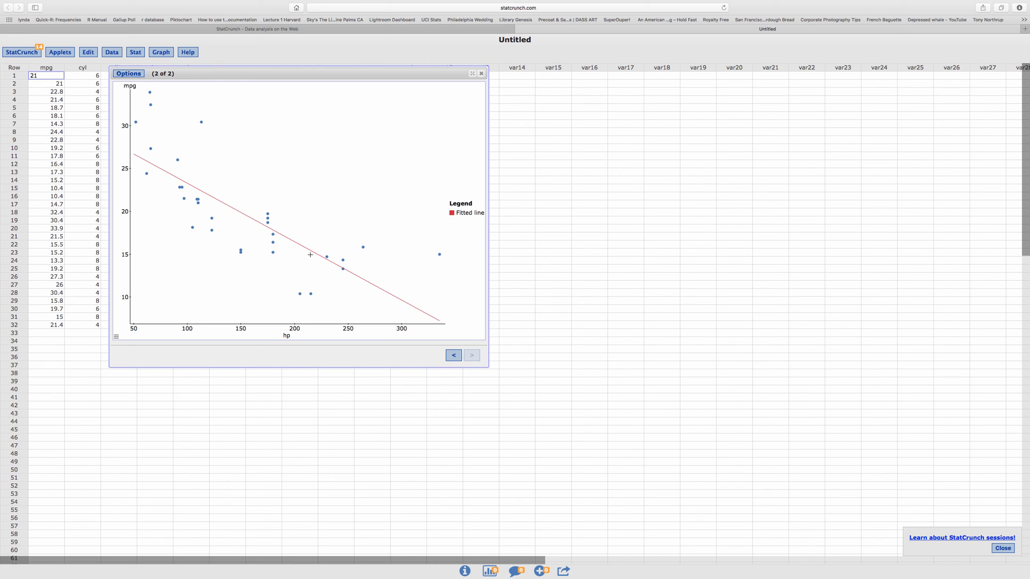
left_click(128, 73)
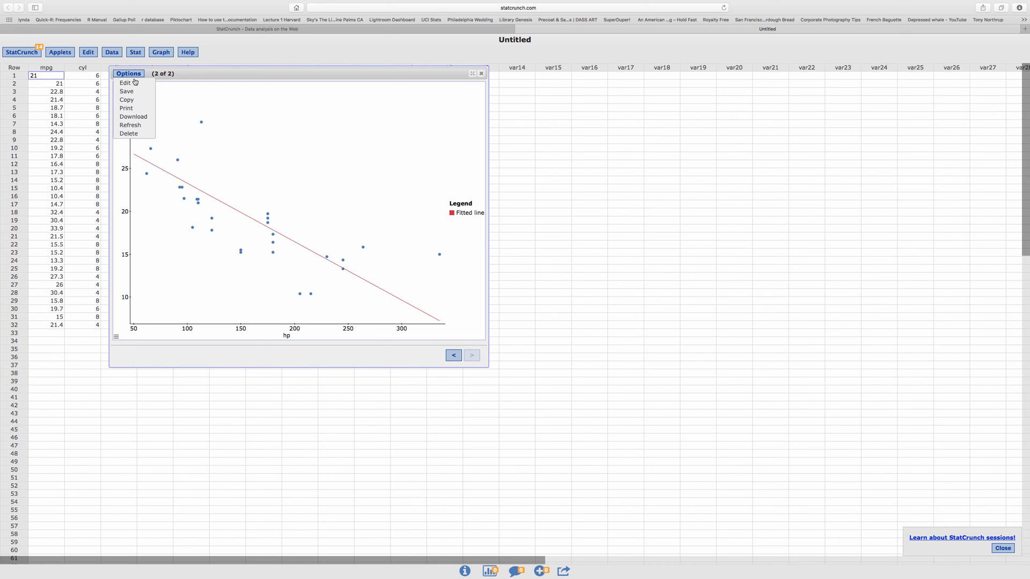
- Get a copyable image of the fitted-line scatter plot and copy it with Copy Image
left_click(126, 100)
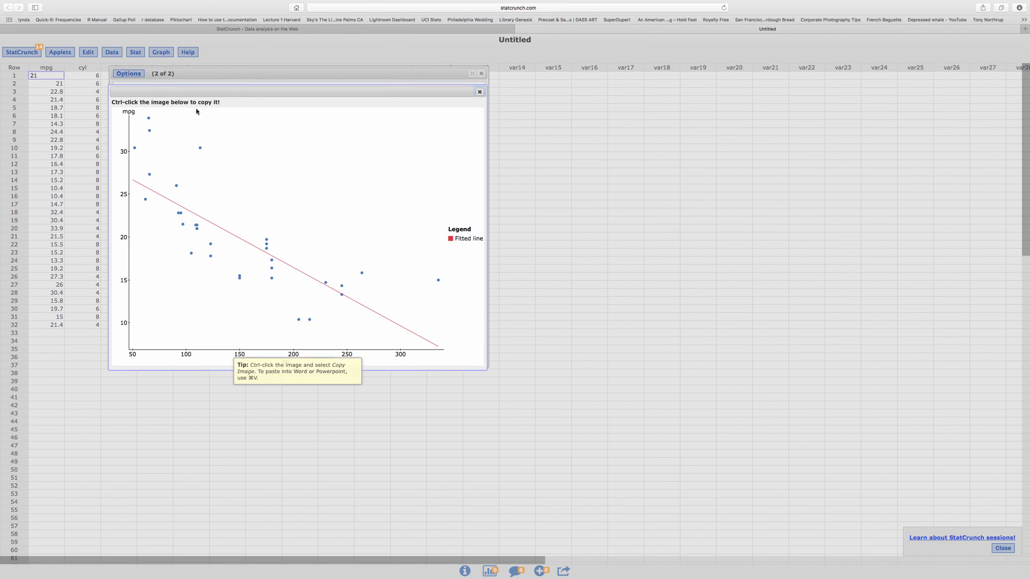
right_click(301, 214)
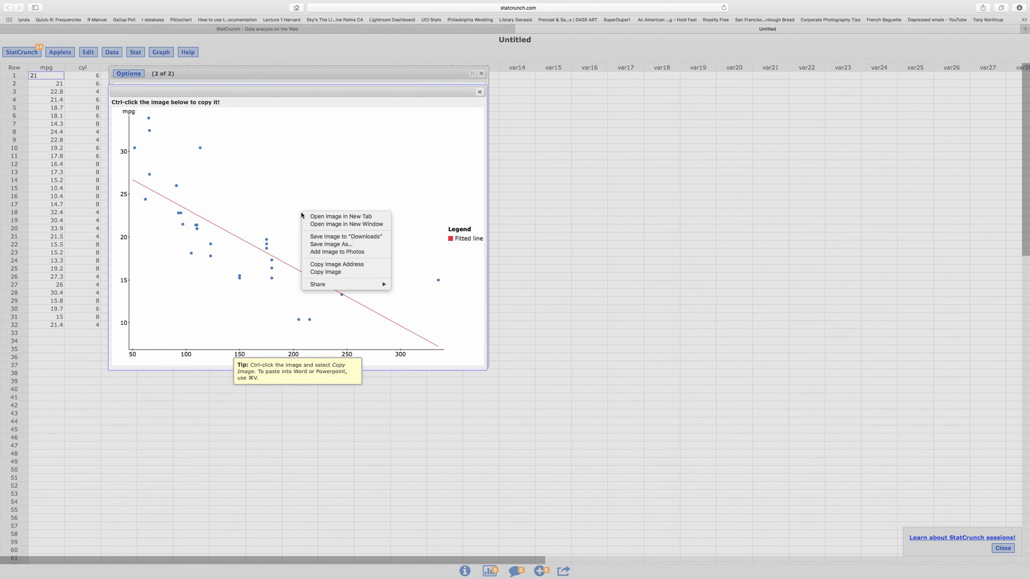
mouse_move(330, 245)
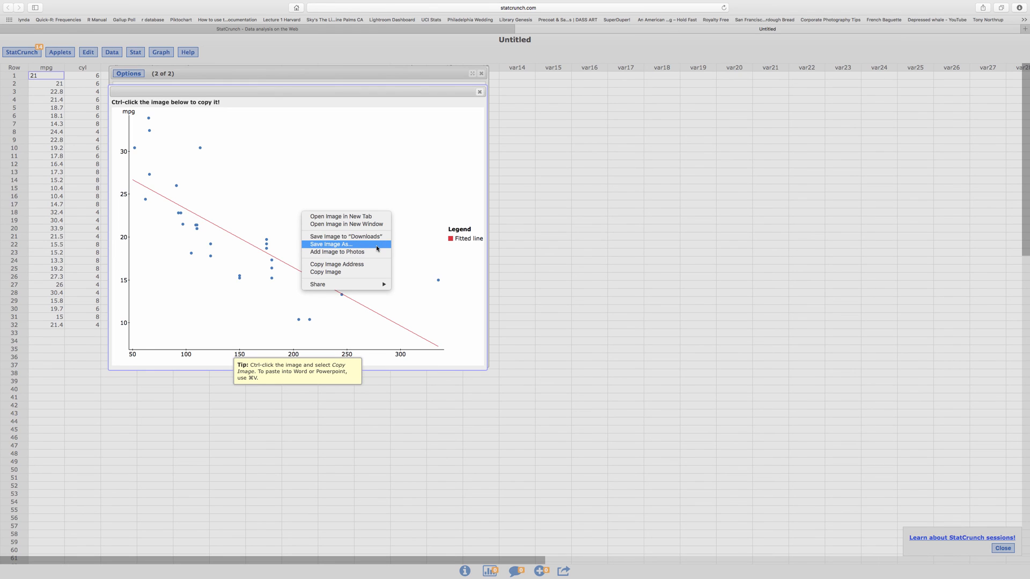
mouse_move(374, 264)
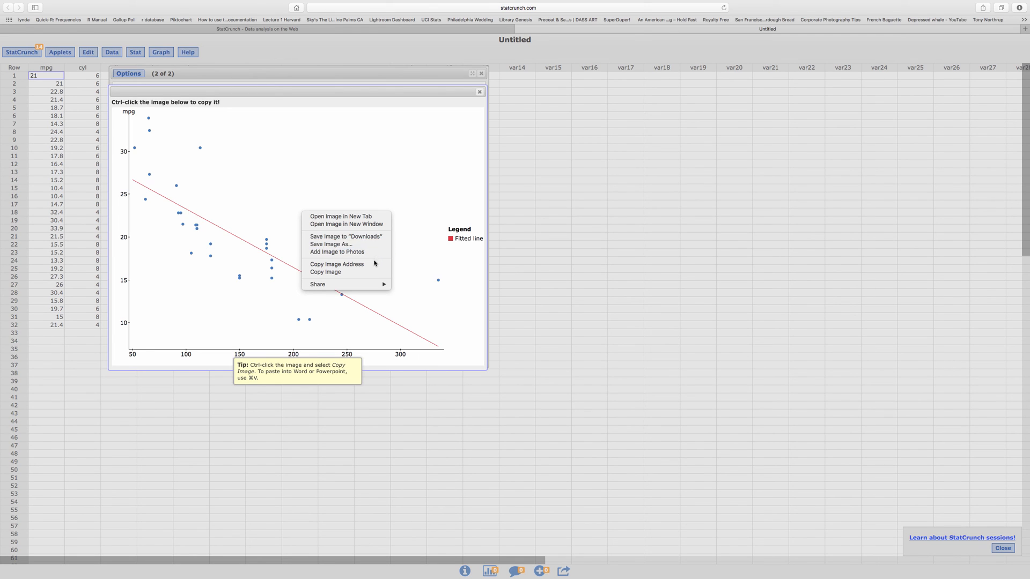
left_click(360, 180)
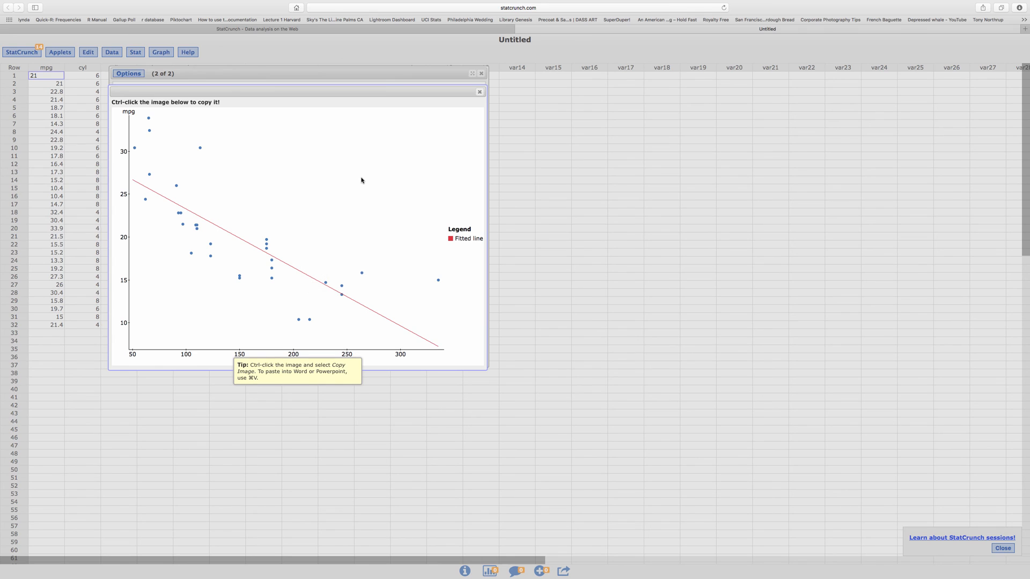
mouse_move(309, 370)
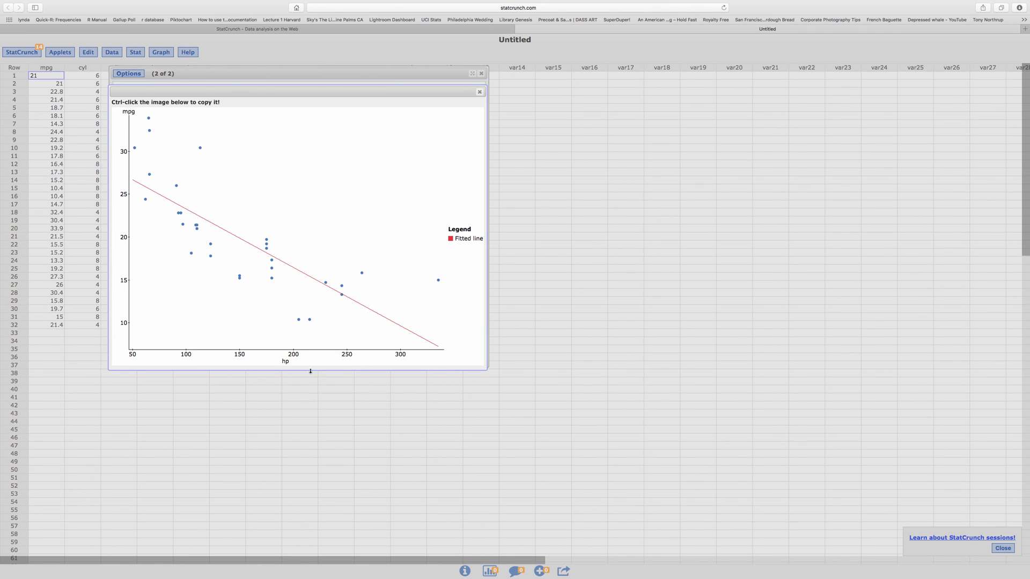
mouse_move(476, 174)
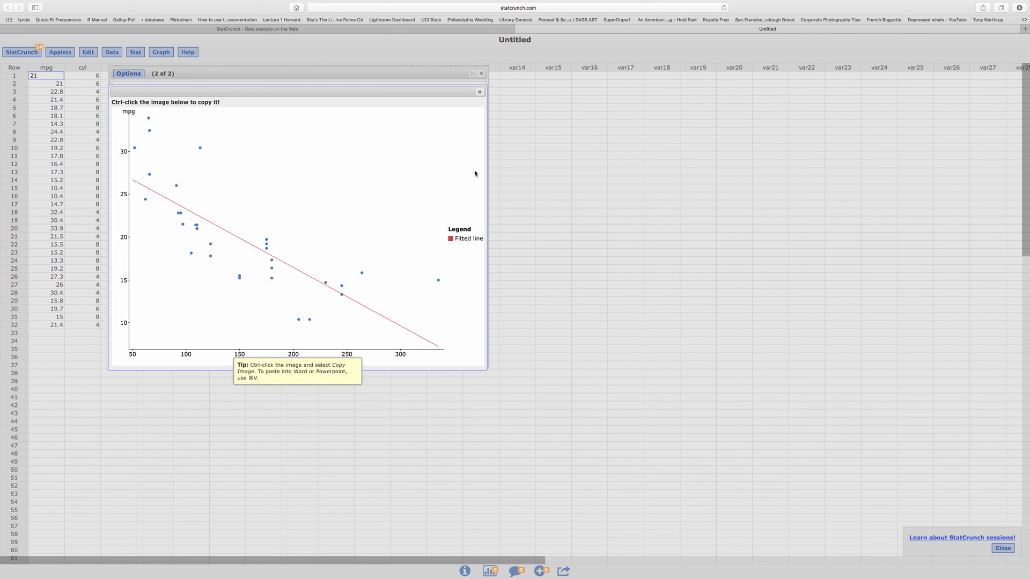